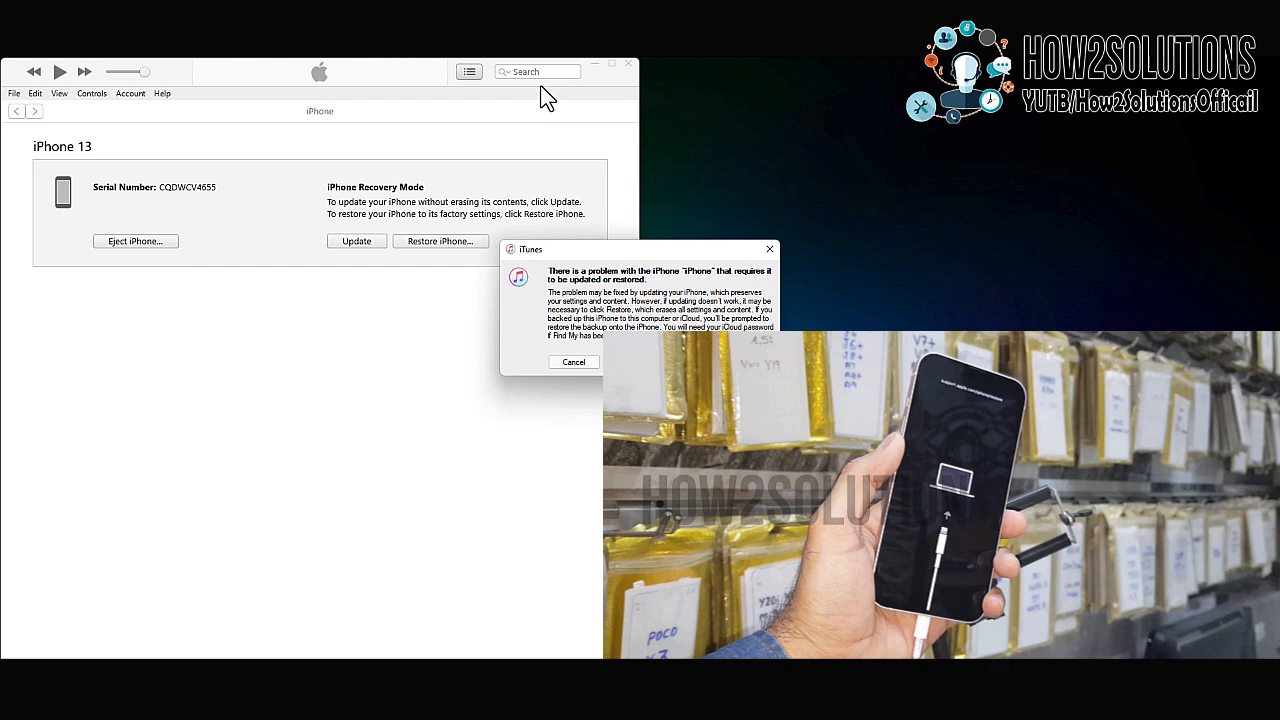
mouse_move(790, 187)
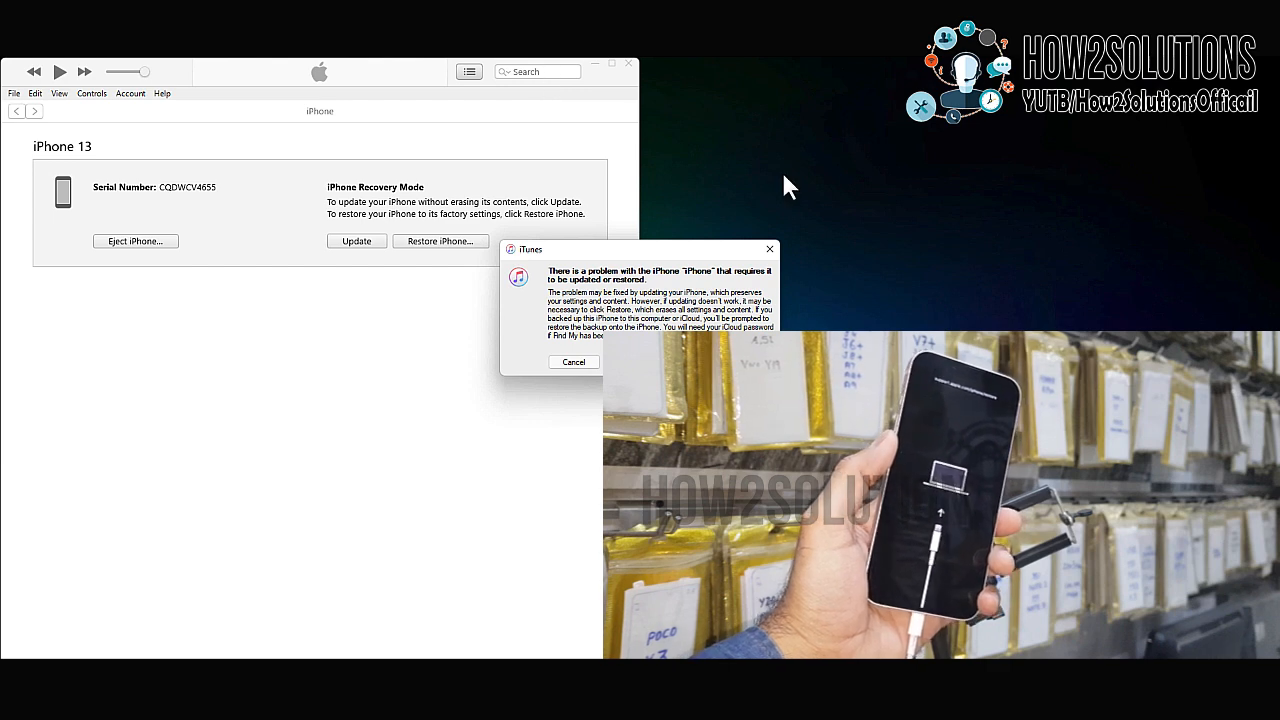
Dismiss the recovery warning and restore the iPhone with the iPhone14,5 iOS 15.4.1 .ipsw file.
click(574, 362)
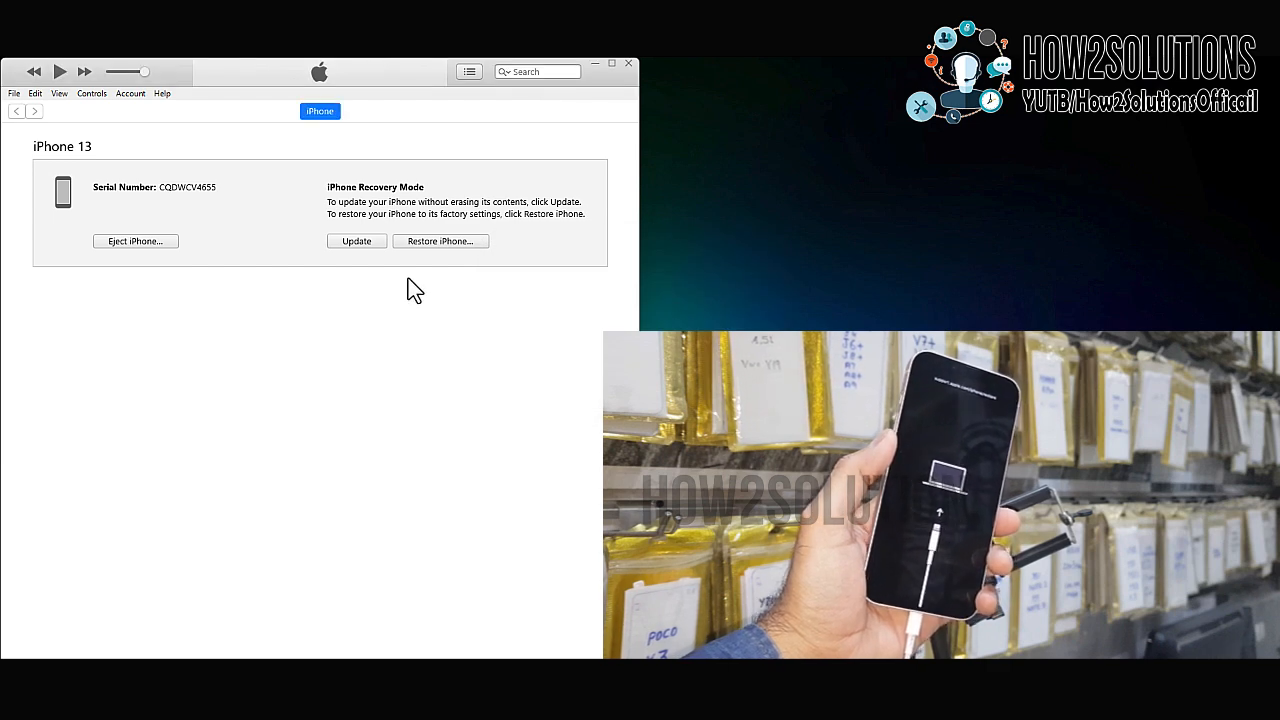
click(440, 240)
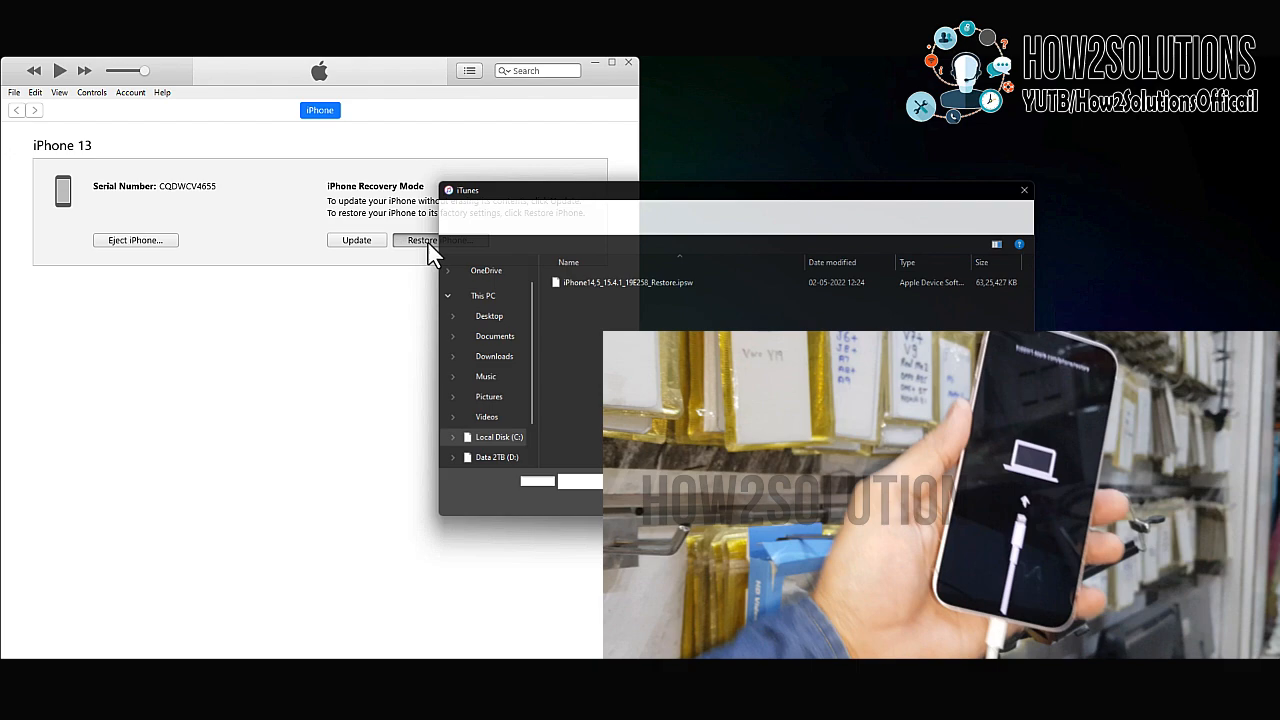
click(624, 280)
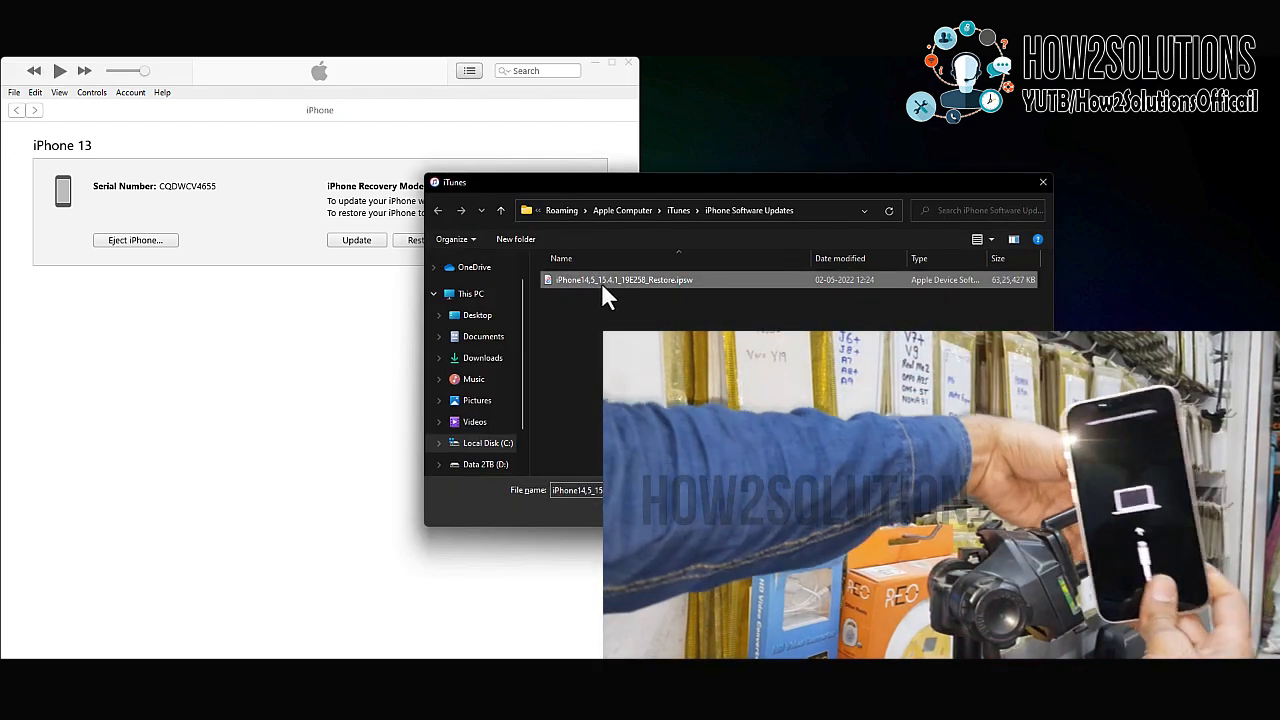
double_click(623, 279)
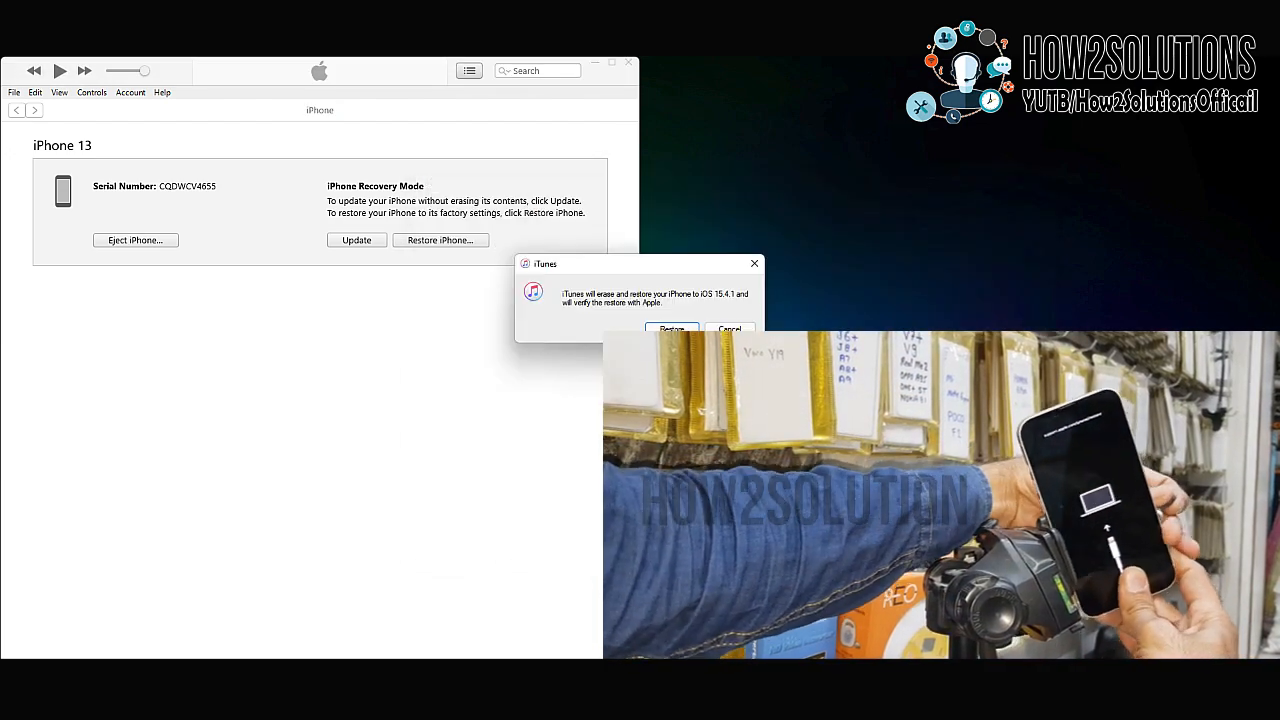
click(671, 329)
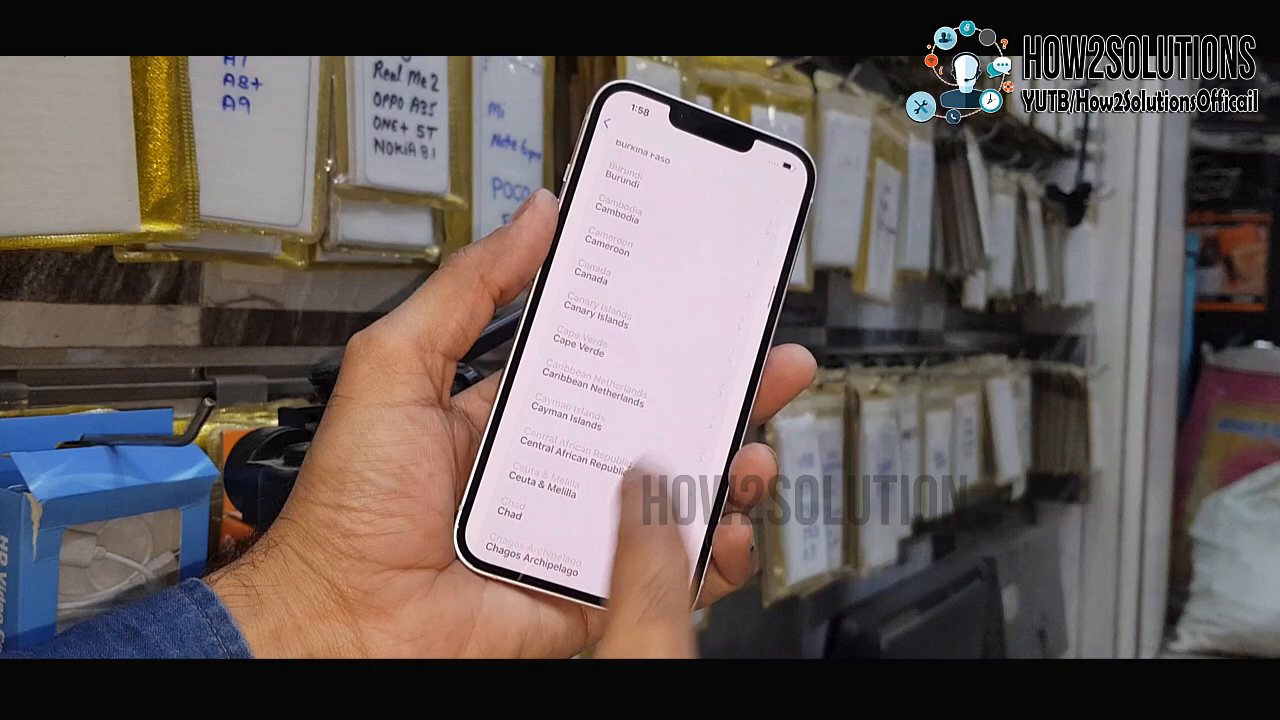
Scroll the country list to the E and F entries like Estonia and France.
scroll(up, 3)
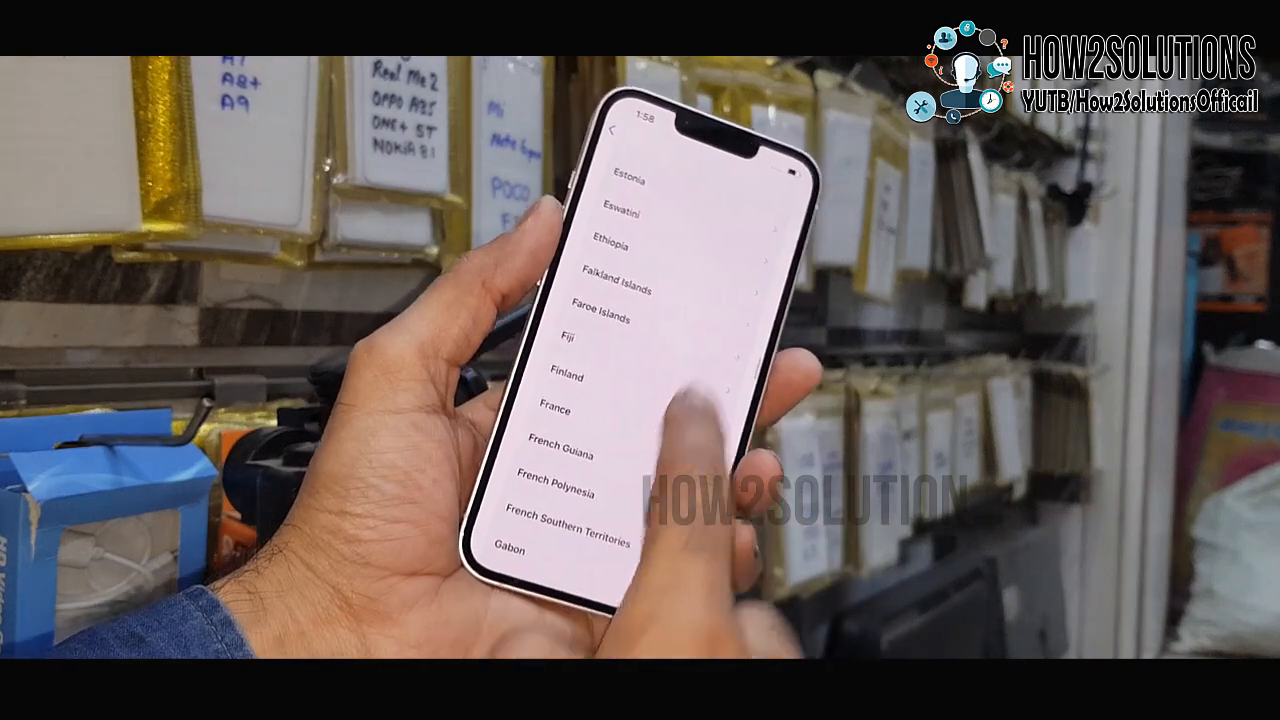